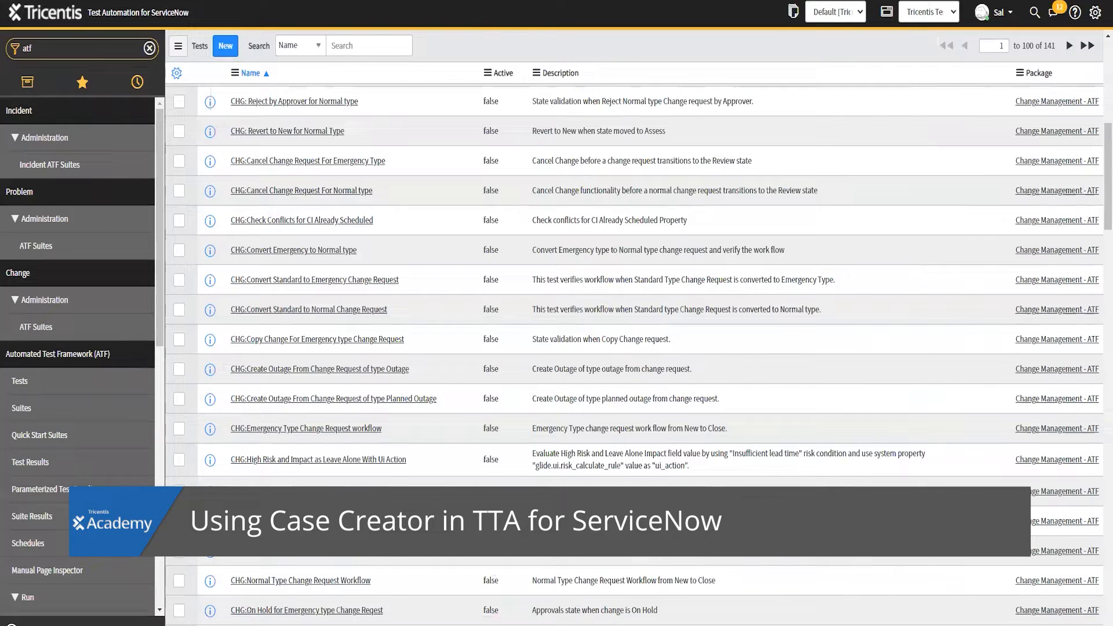
Step: Filter the navigator for 'case' and start a new Case Creator suite
type("case")
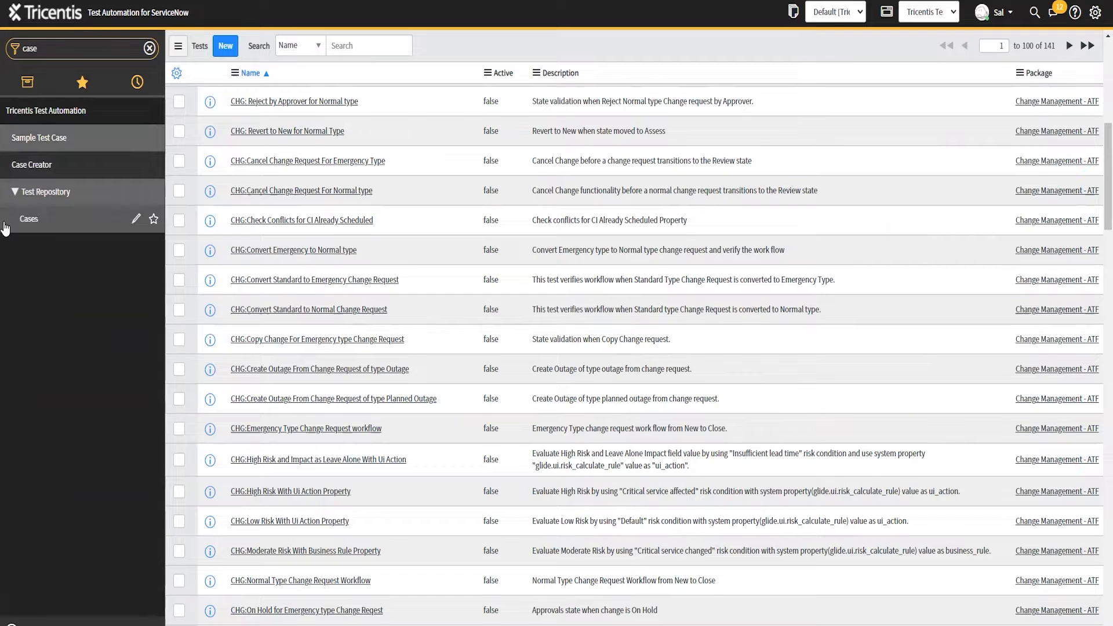
left_click(31, 165)
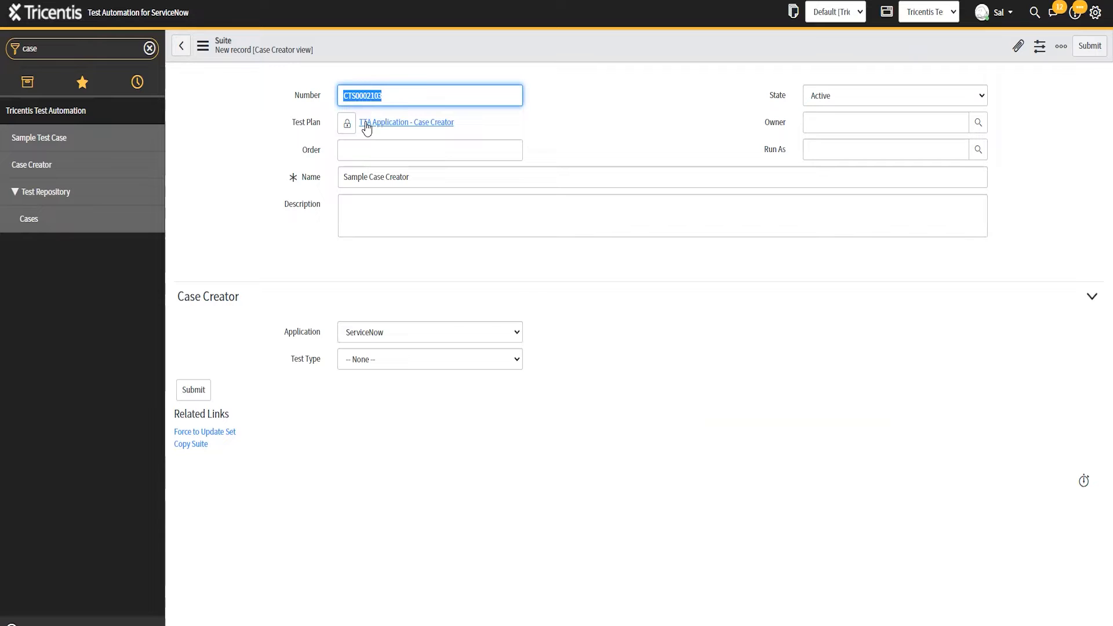
mouse_move(387, 349)
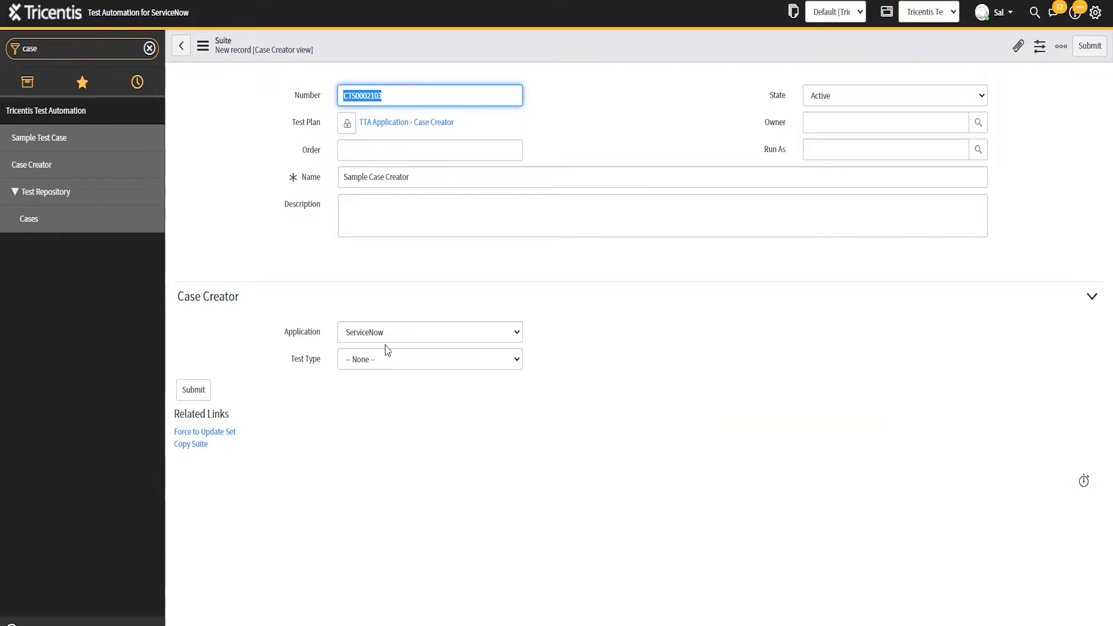
Step: Set Test Type to Application Unit test on Incident, ticking Business Rules through Form Layouts
left_click(429, 358)
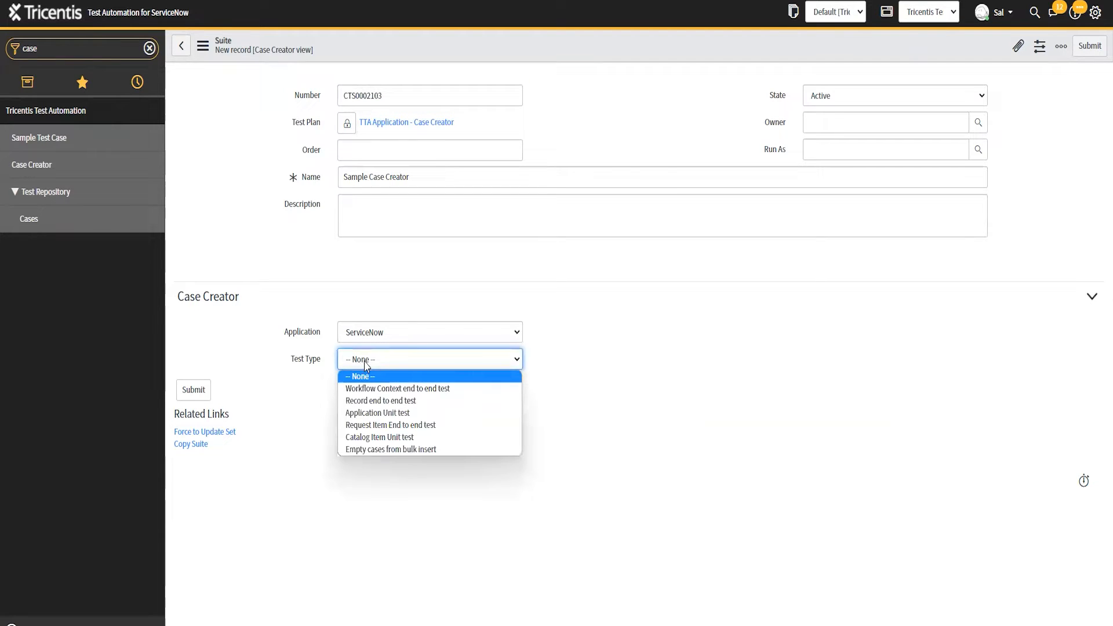
mouse_move(377, 413)
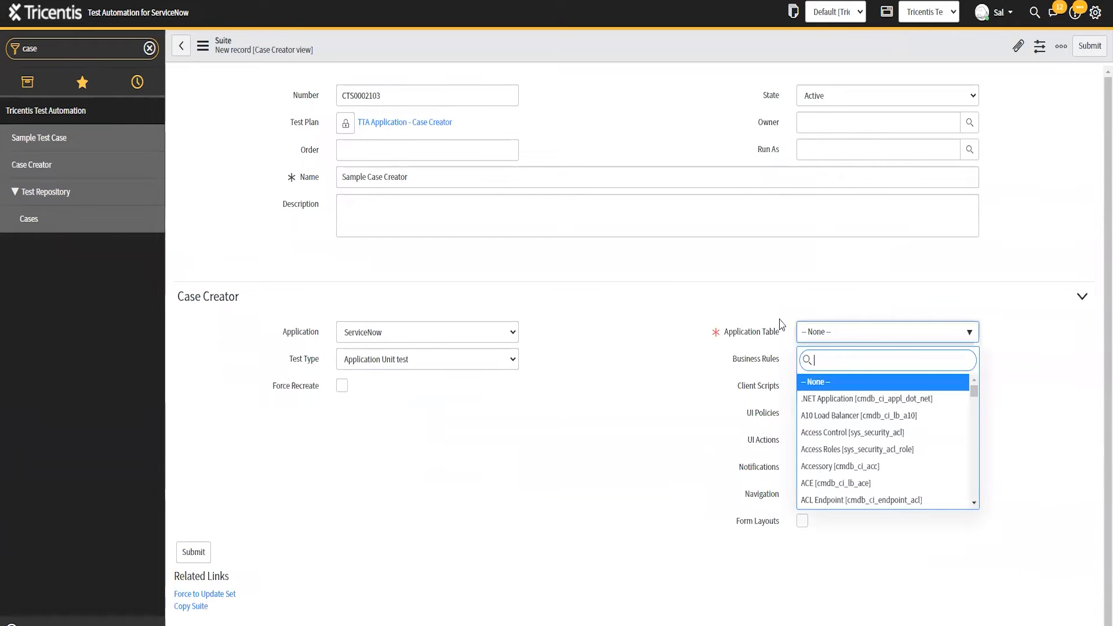
type("incide")
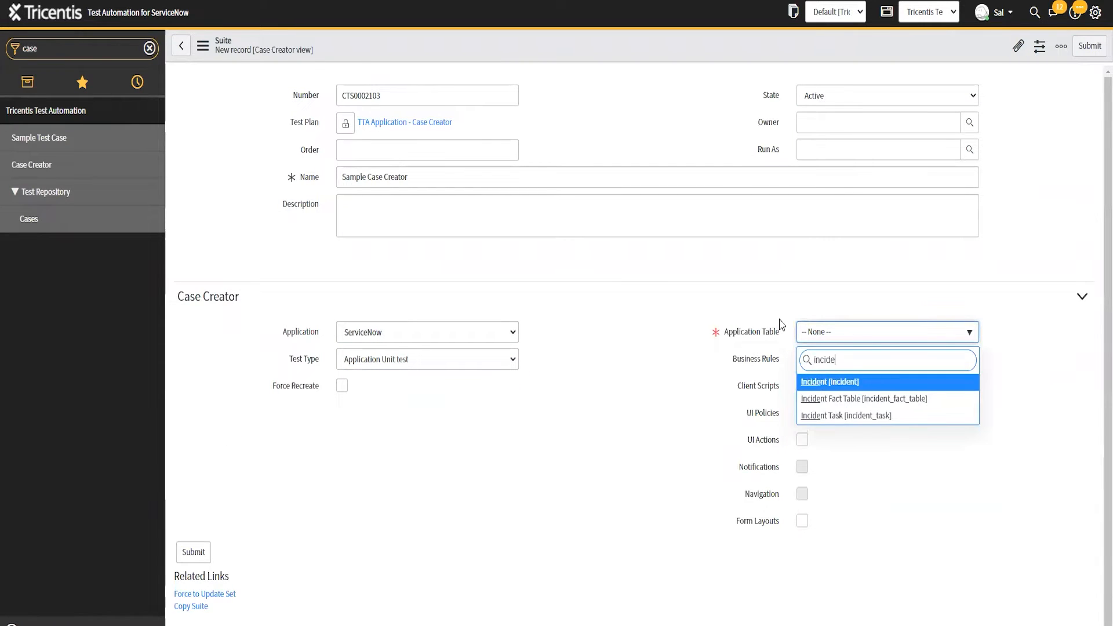
left_click(829, 381)
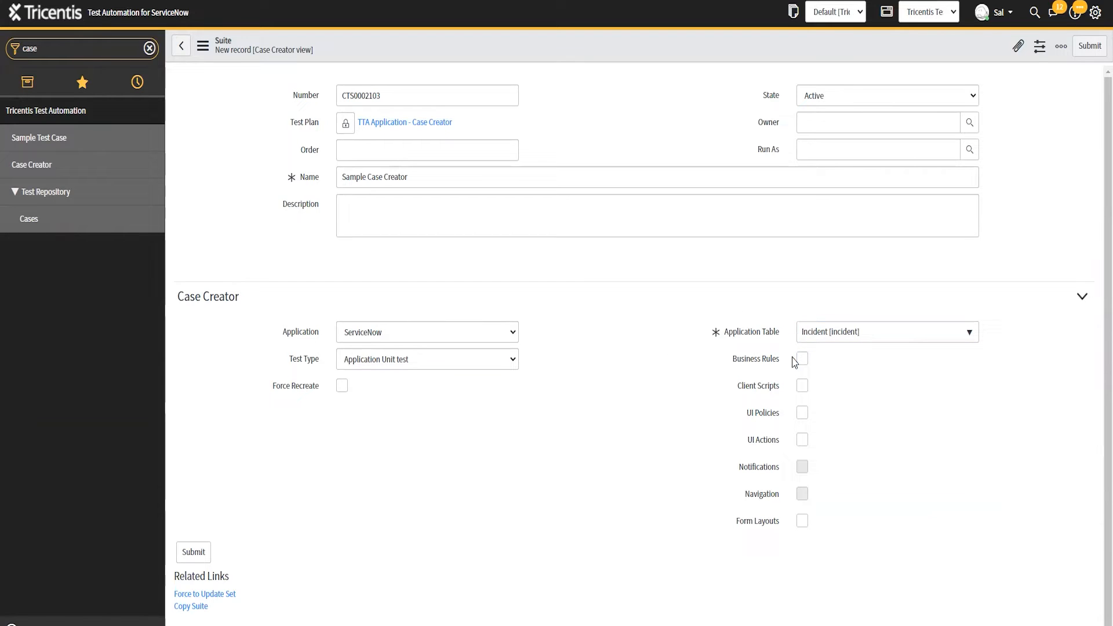
left_click(802, 358)
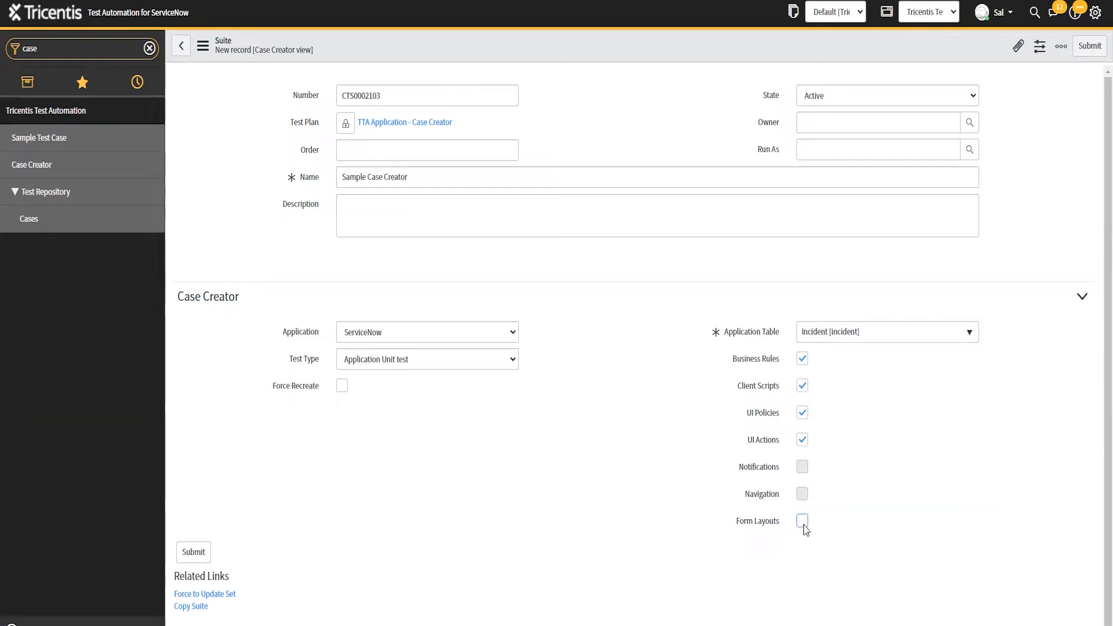
left_click(802, 521)
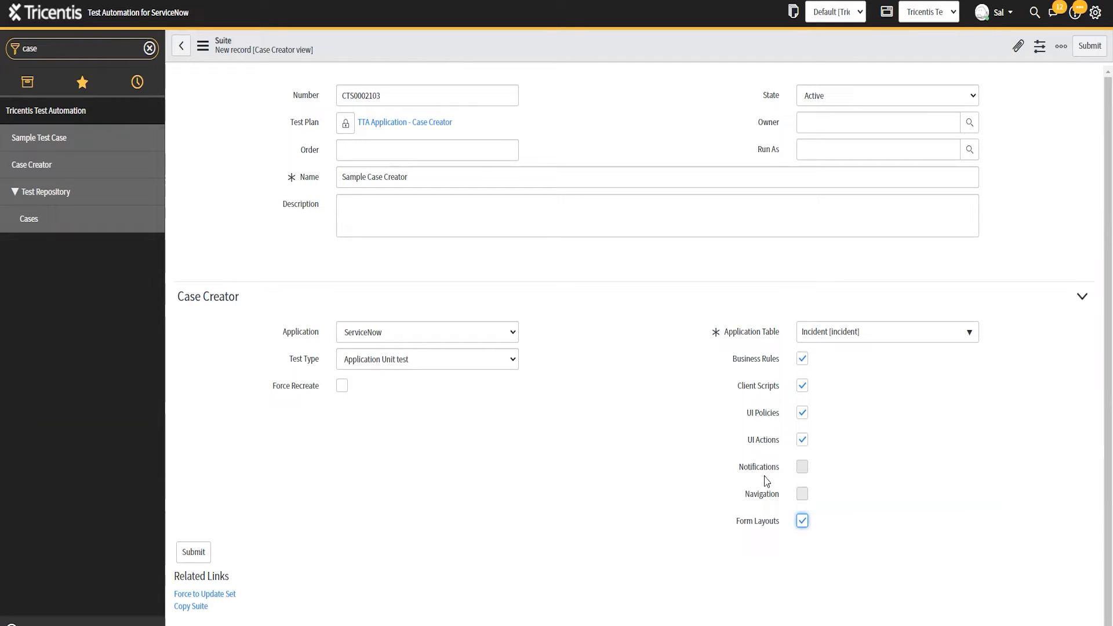
mouse_move(765, 509)
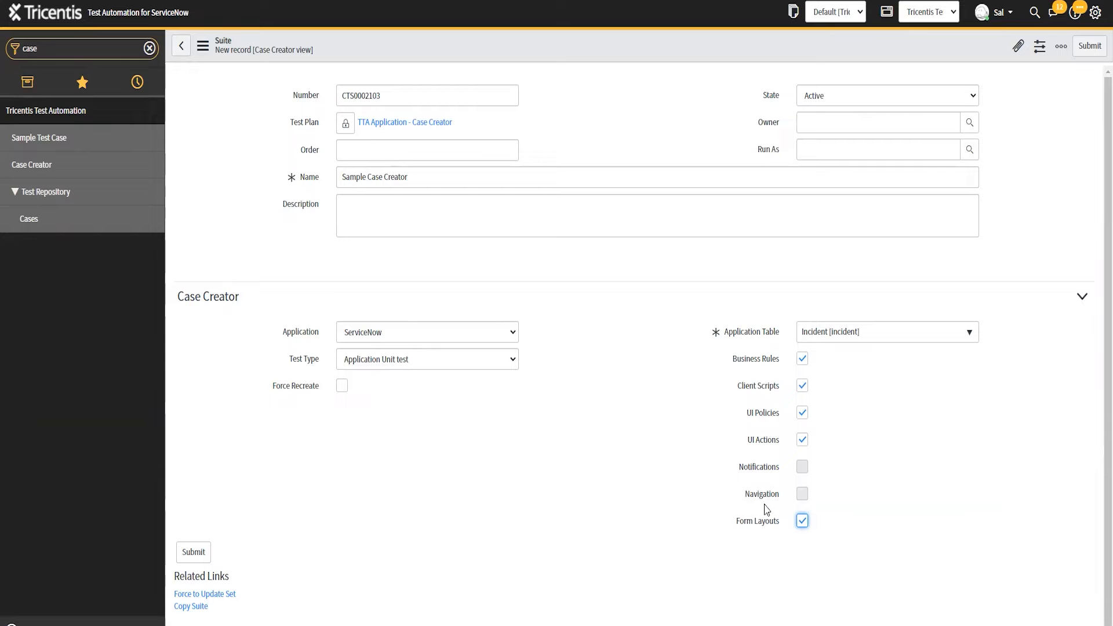
mouse_move(790, 494)
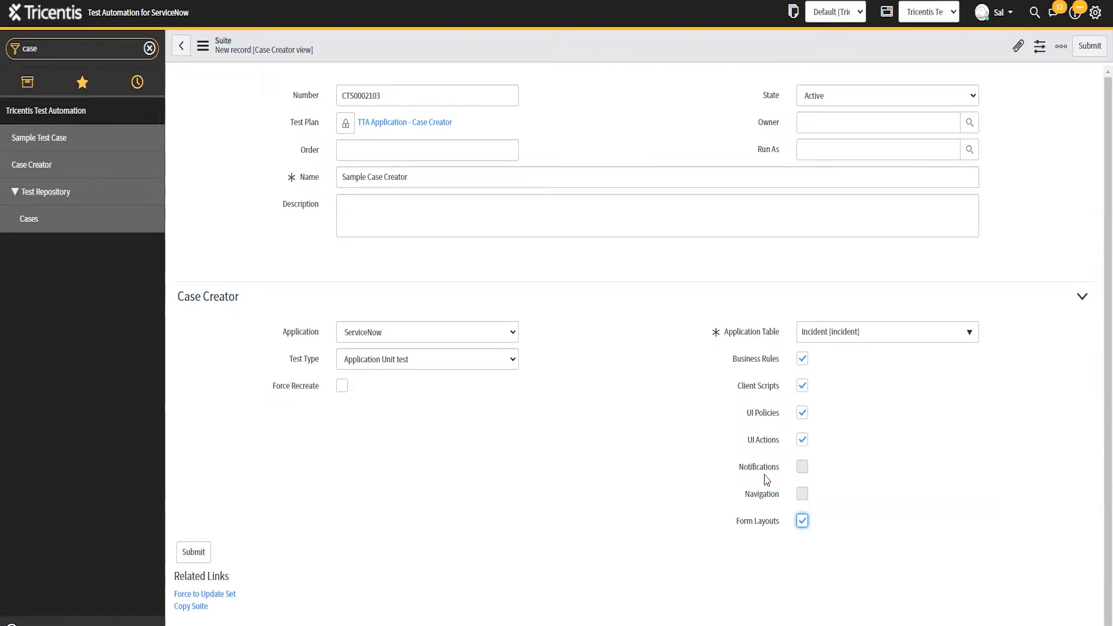
mouse_move(753, 371)
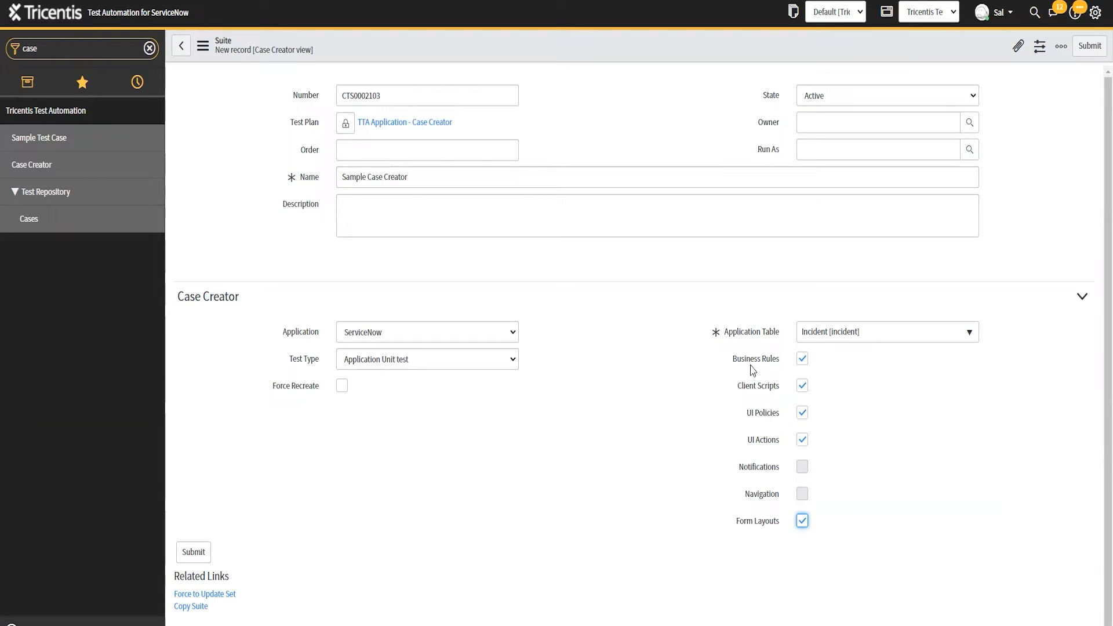
mouse_move(779, 413)
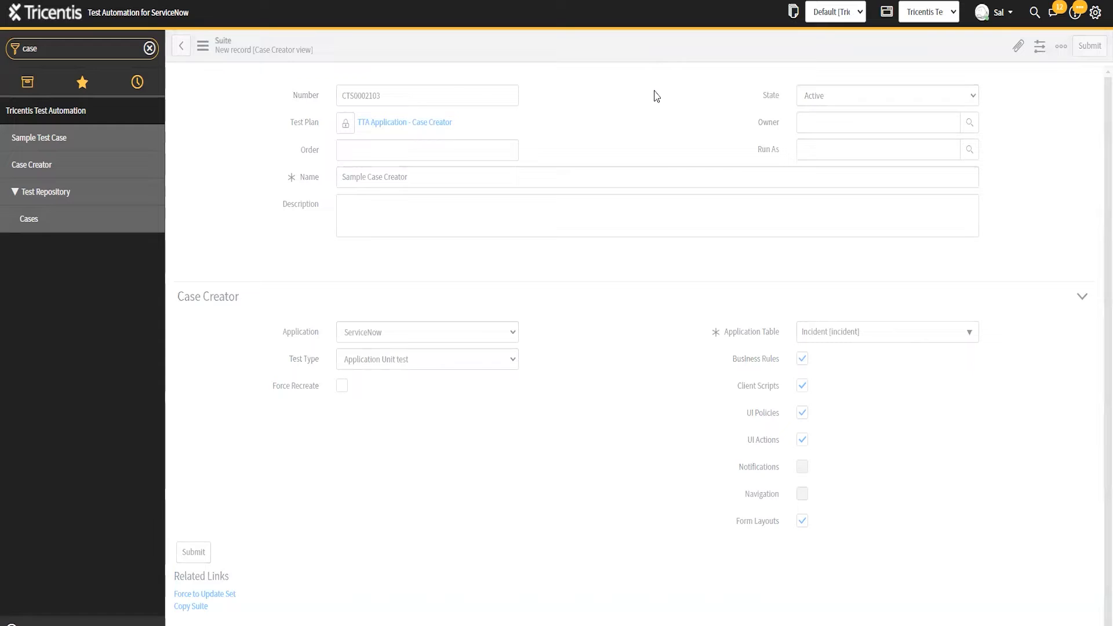
mouse_move(537, 317)
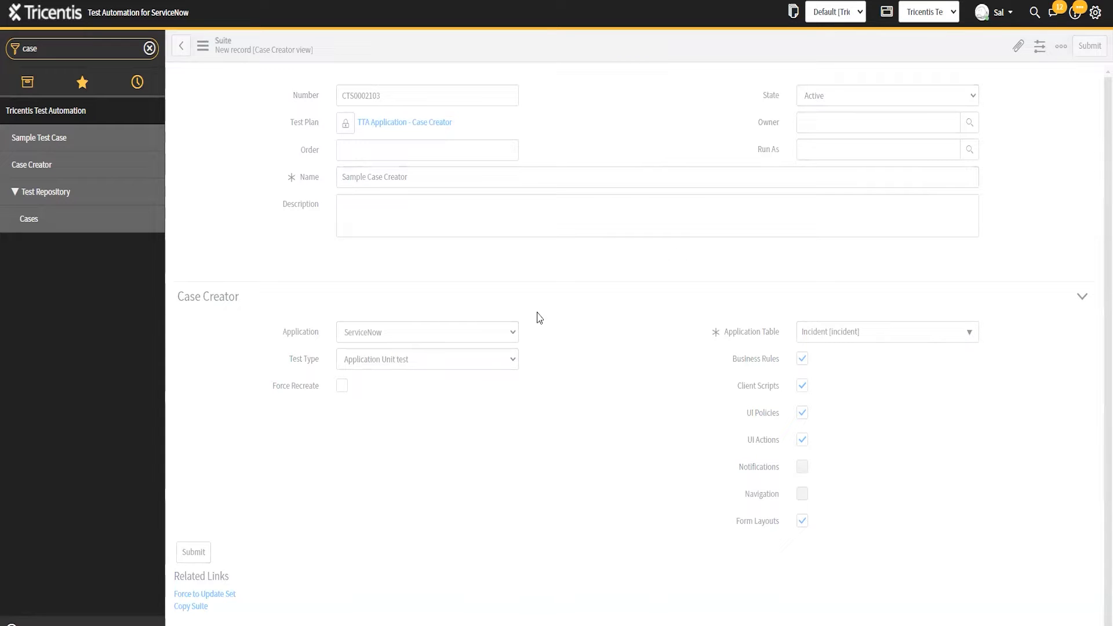
mouse_move(525, 320)
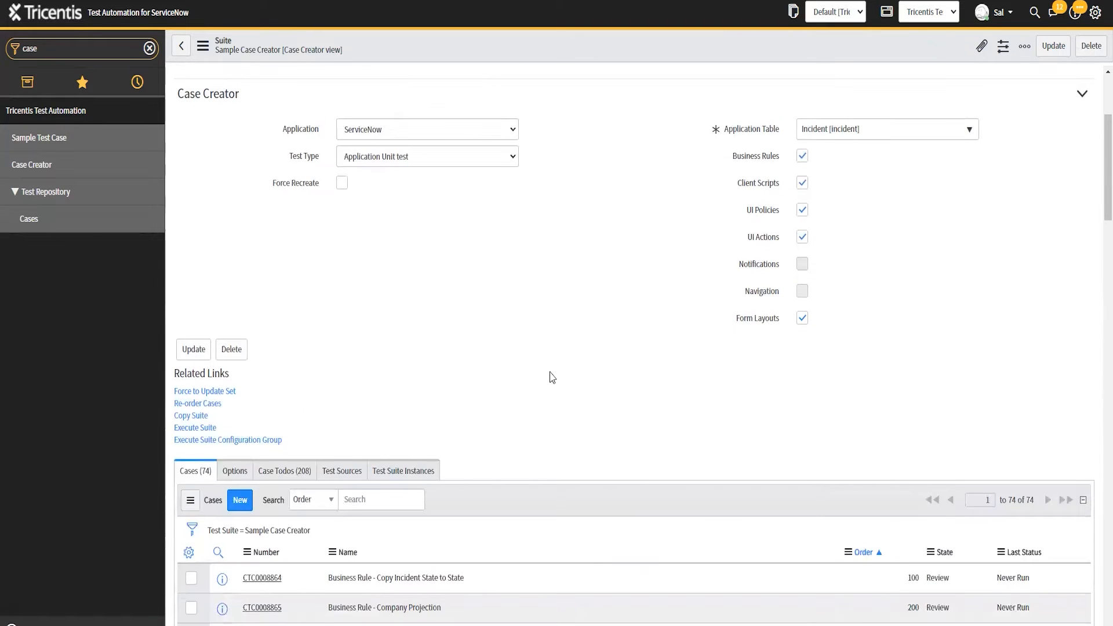
Step: Locate CTC0008933 (Form Layout - Default) in the Cases related list and open it
scroll("down", 3)
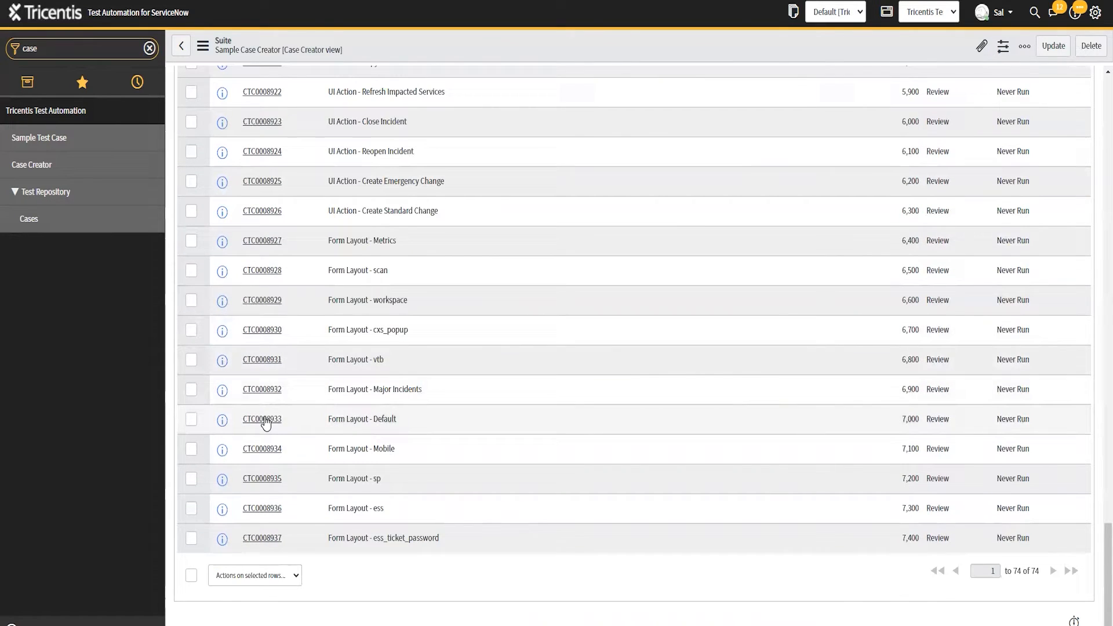
left_click(260, 418)
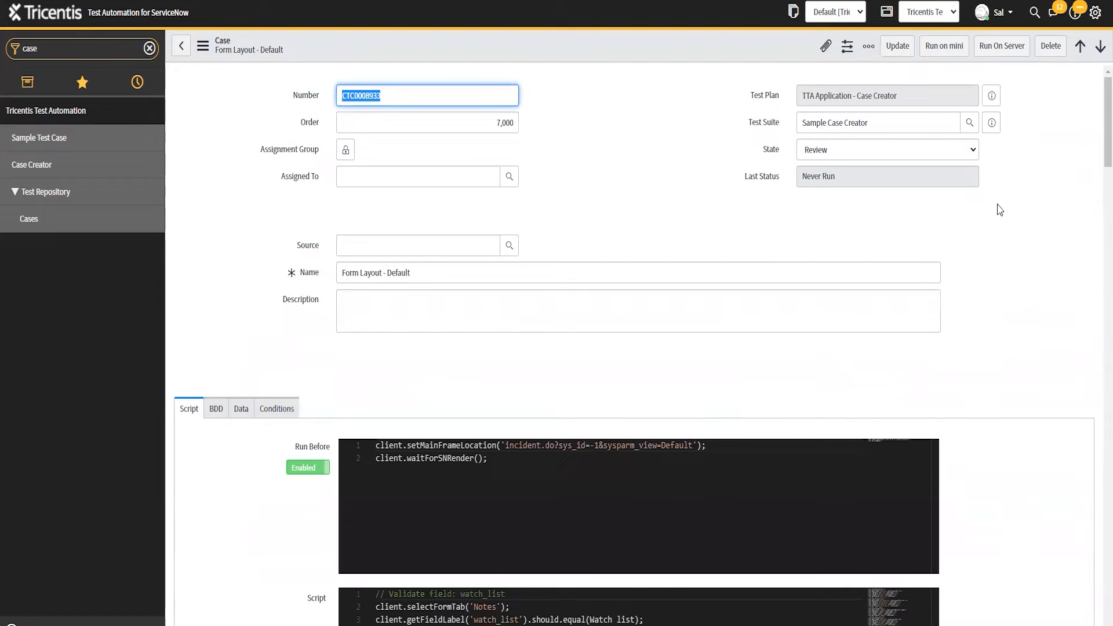
scroll("down", 3)
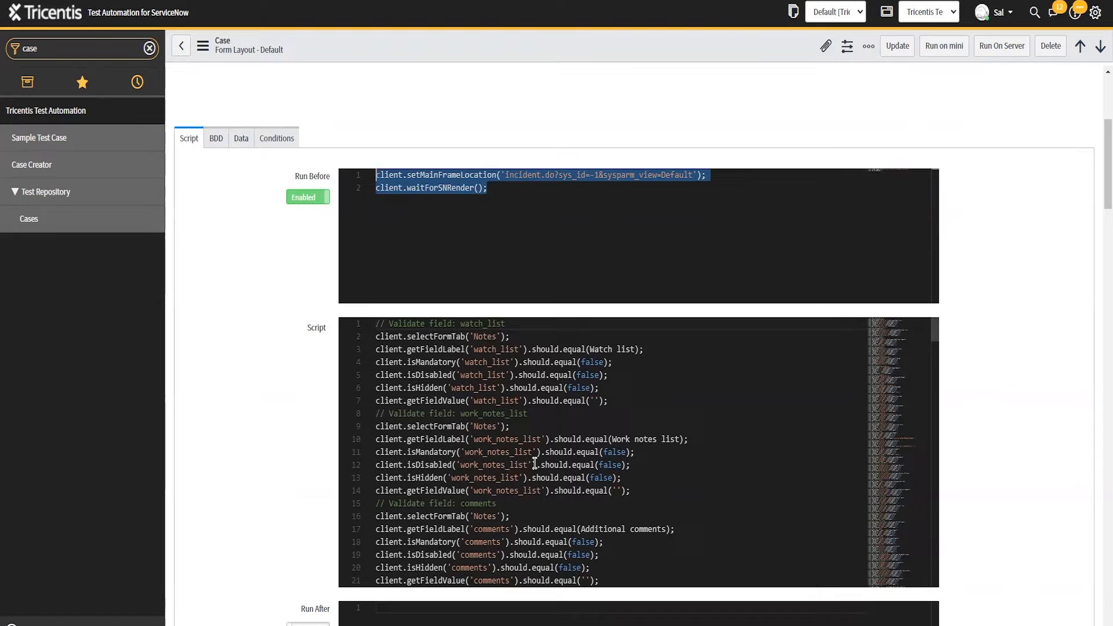
left_click(608, 399)
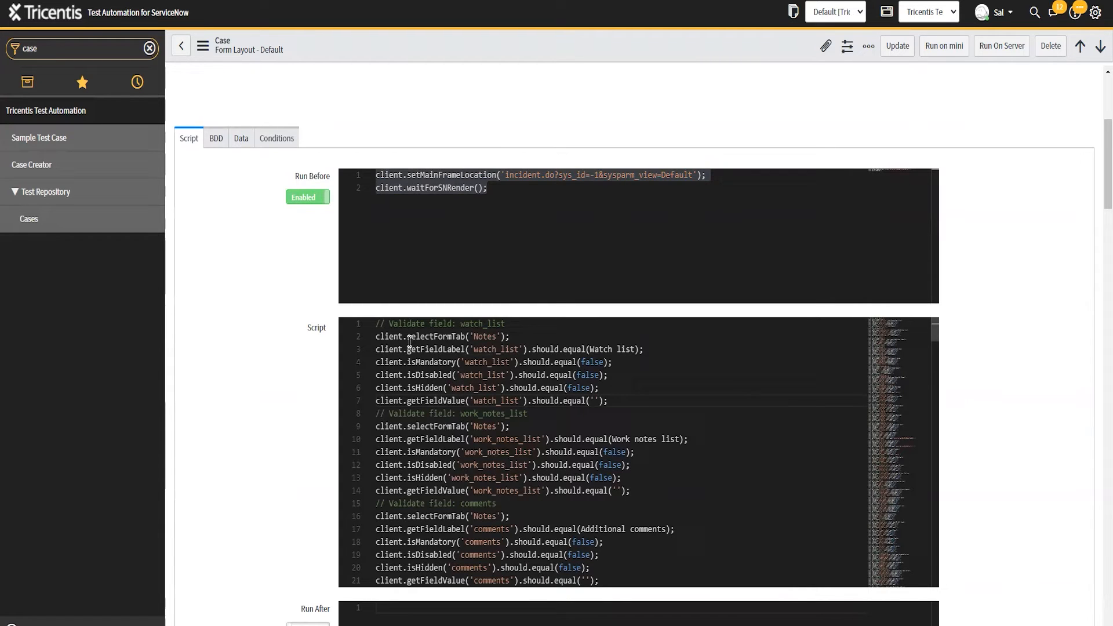
scroll("down", 3)
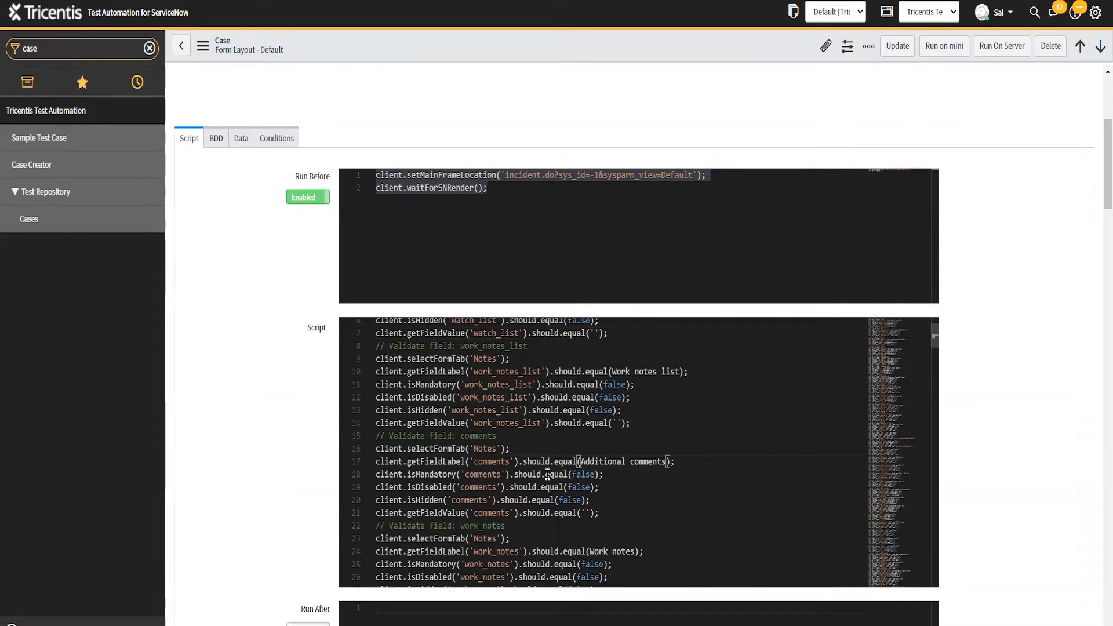
scroll("down", 3)
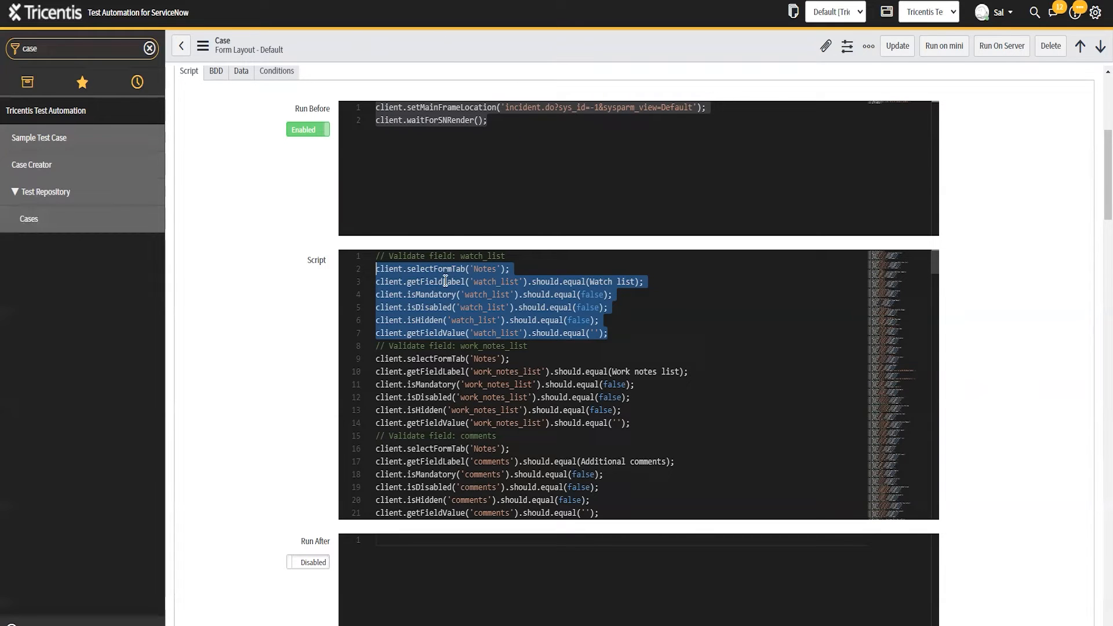
Step: Quote the Watch list label in line 3's should.equal() and review the watch_list checks on lines 2-7
left_click(438, 293)
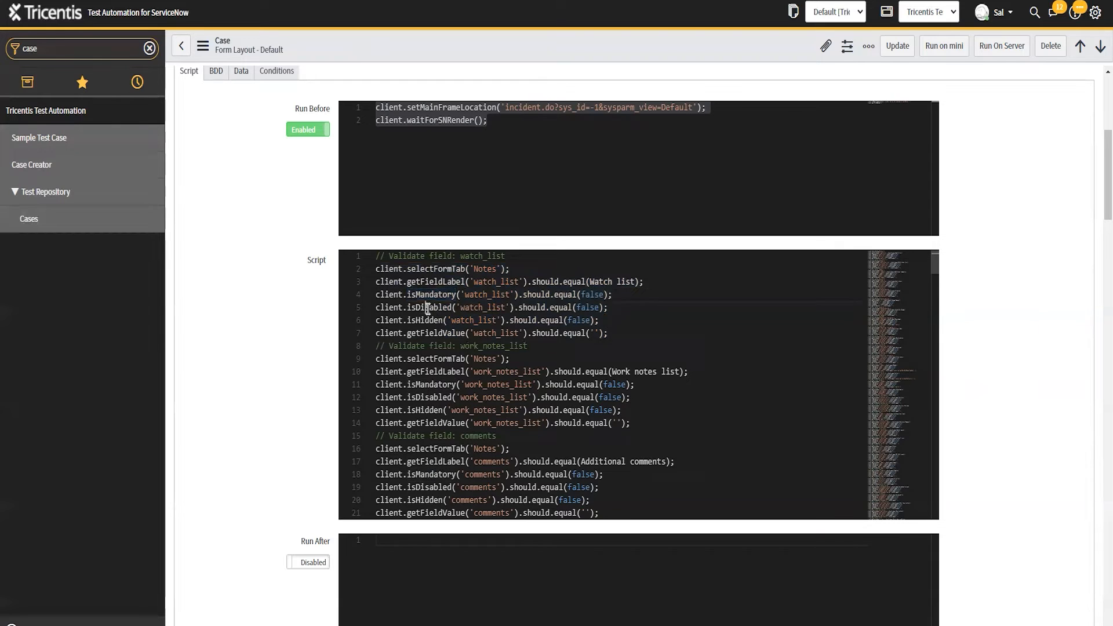
double_click(423, 320)
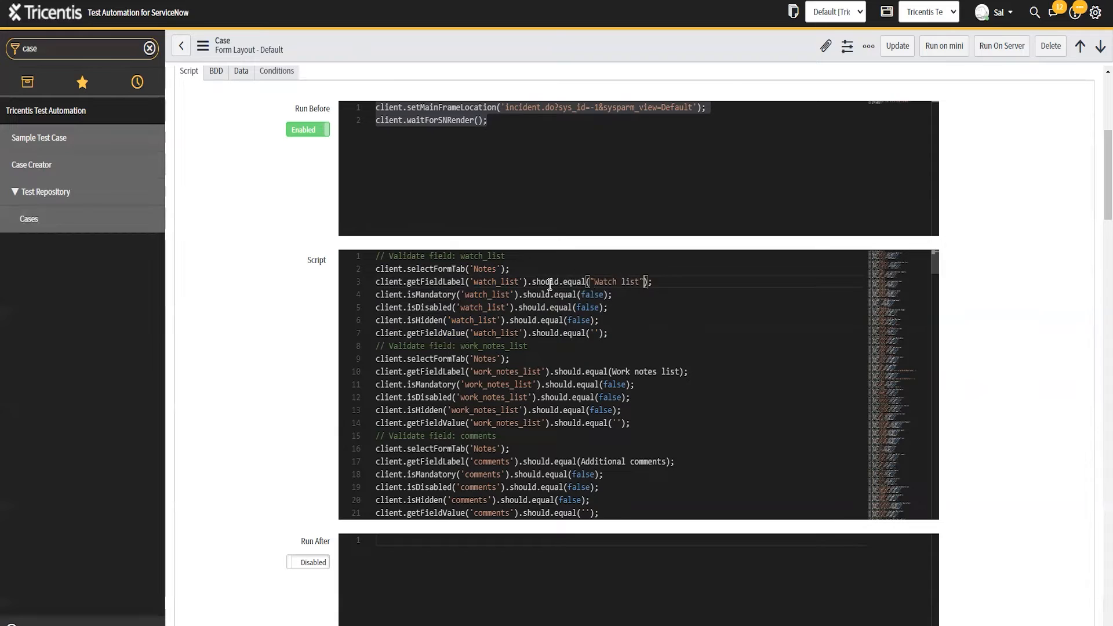
left_click_drag(378, 281, 606, 333)
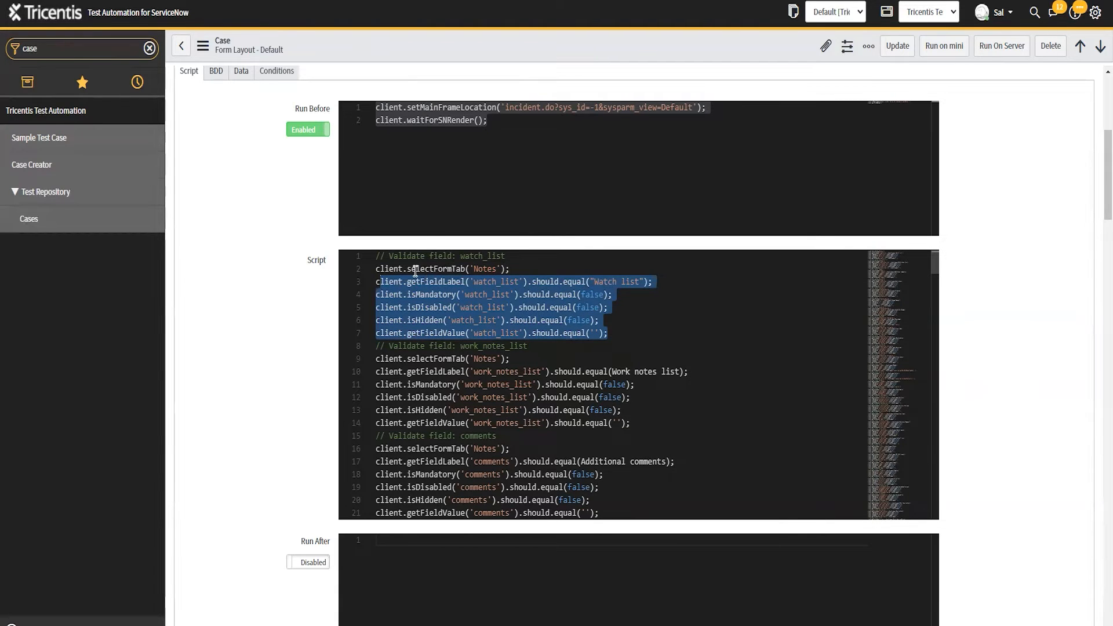
left_click(612, 332)
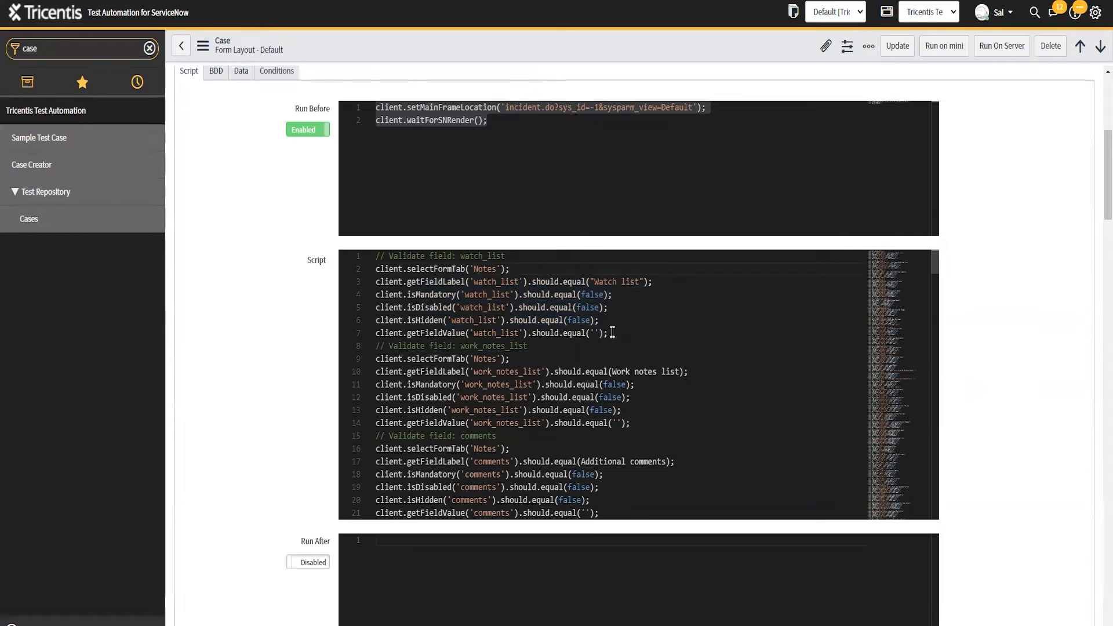
left_click_drag(376, 268, 608, 333)
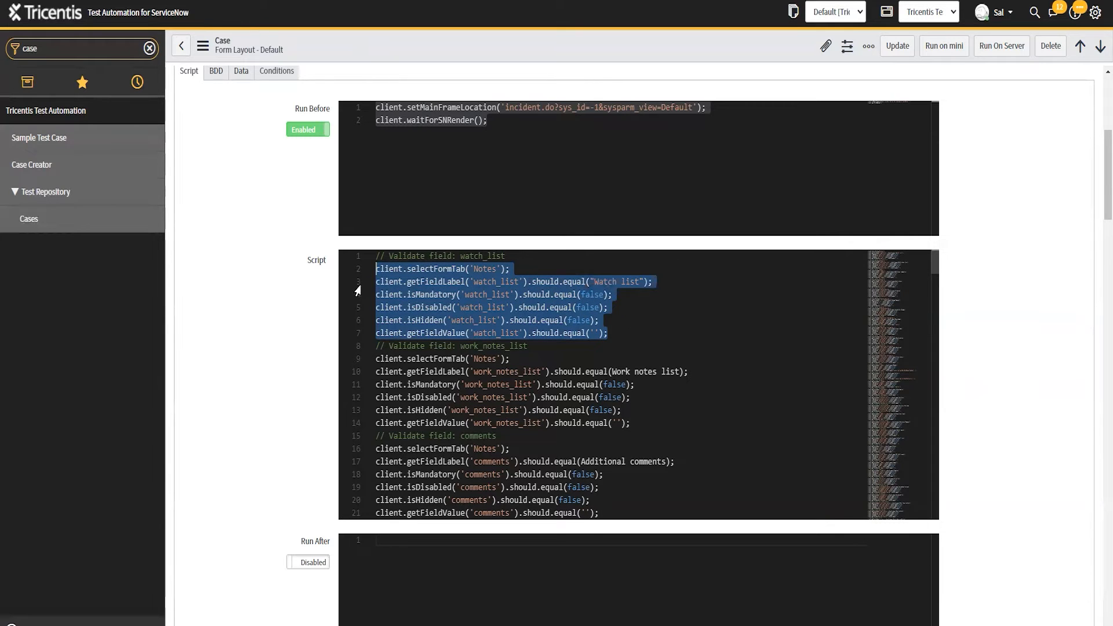
mouse_move(355, 315)
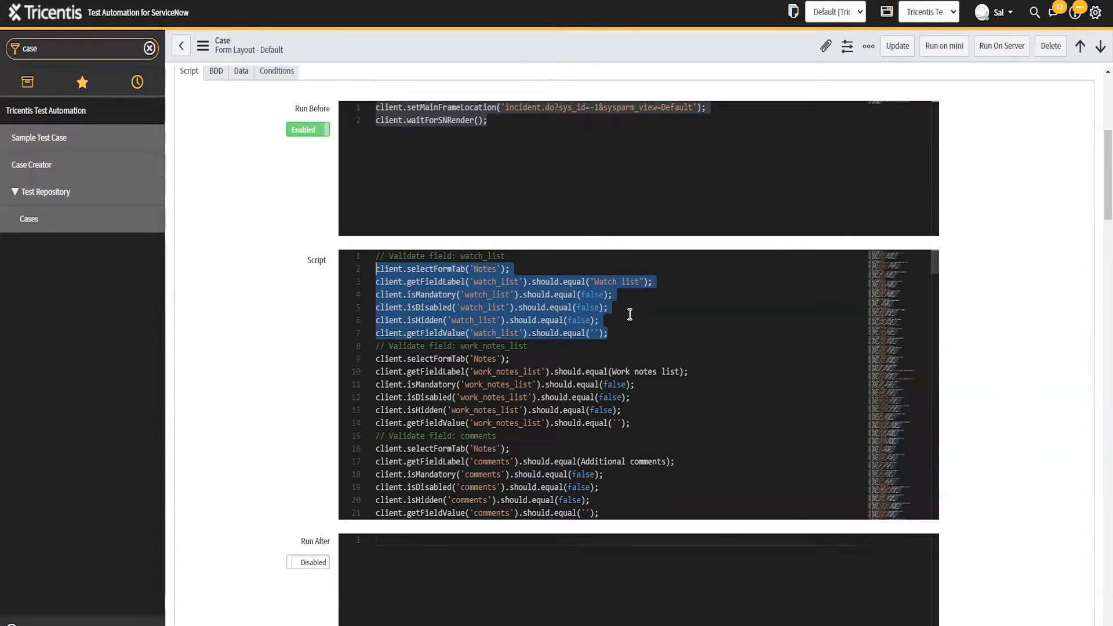
left_click(497, 308)
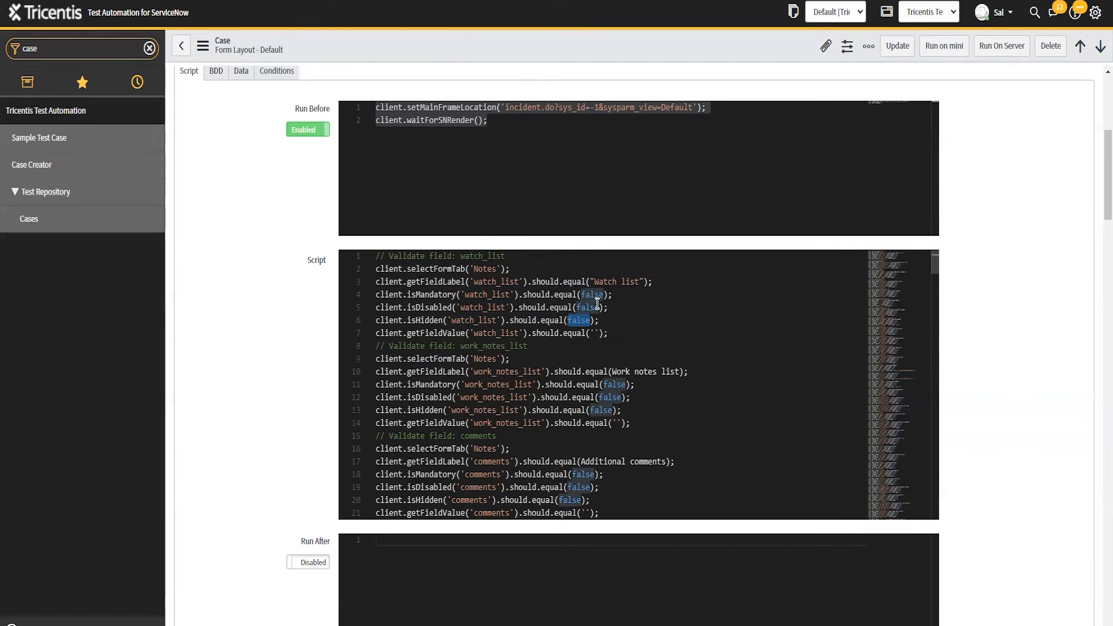
mouse_move(597, 282)
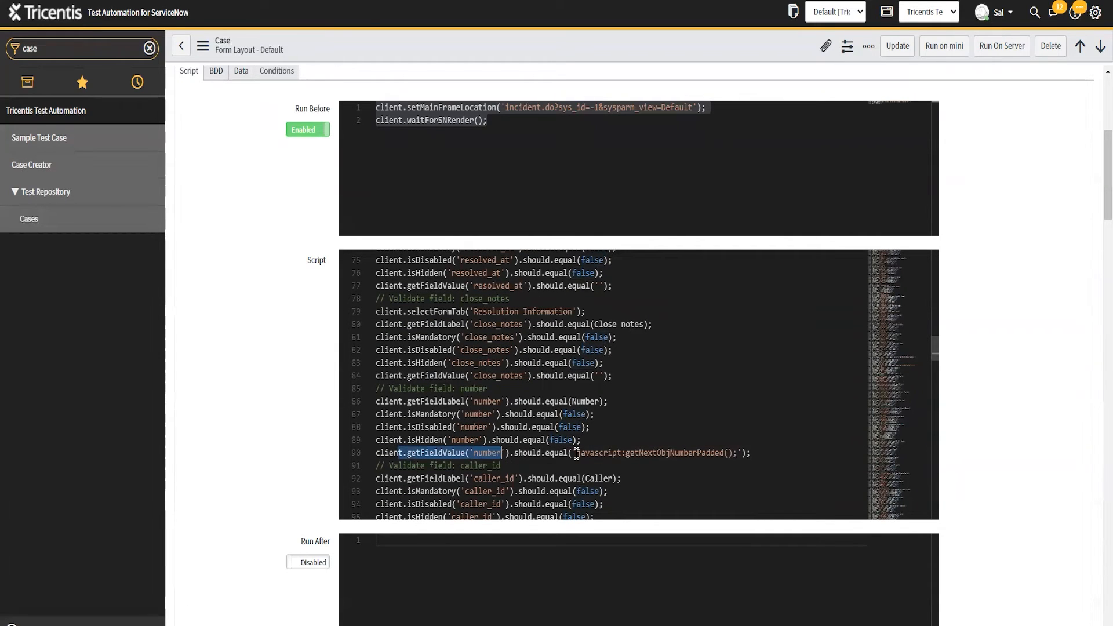
left_click_drag(574, 453, 636, 453)
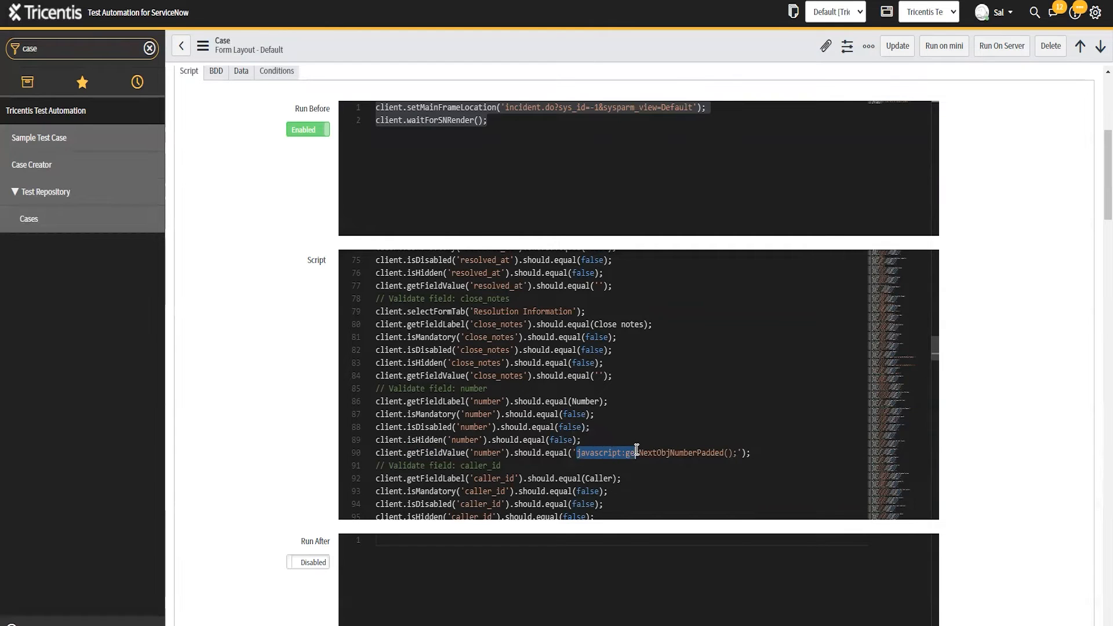
left_click(578, 452)
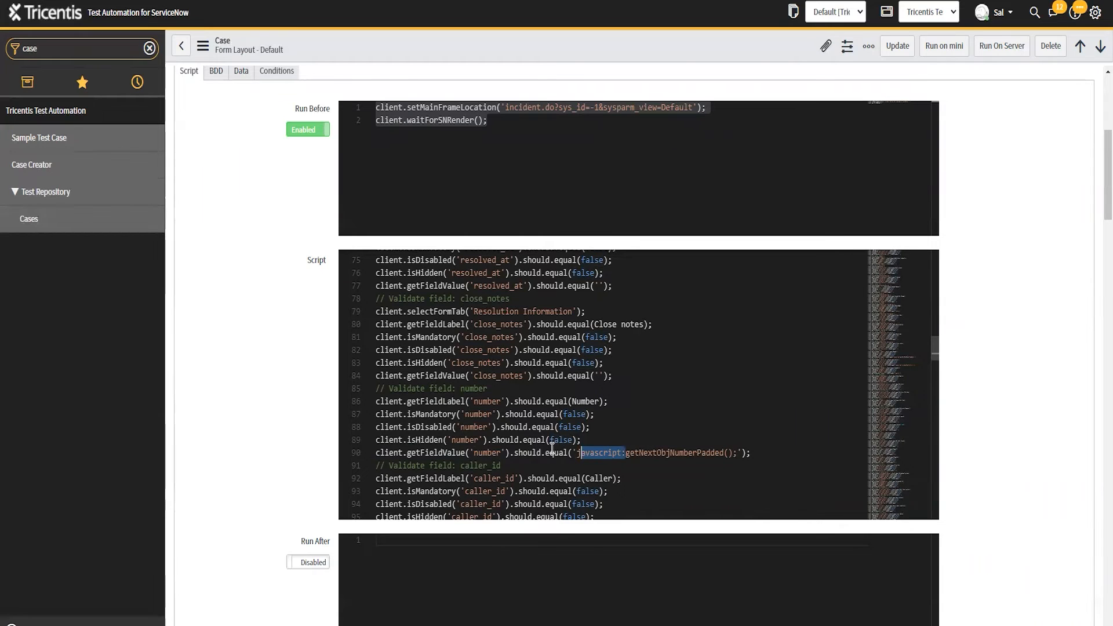
mouse_move(532, 453)
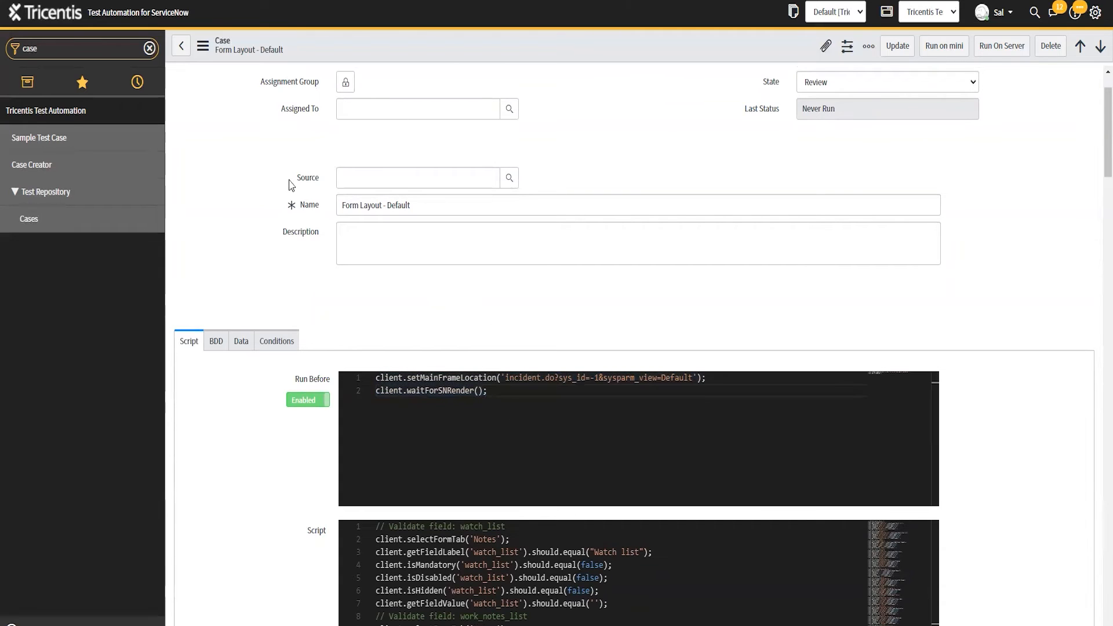
Step: Run the Form Layout - Default script on CapIO mini from the Run Before script
left_click(885, 82)
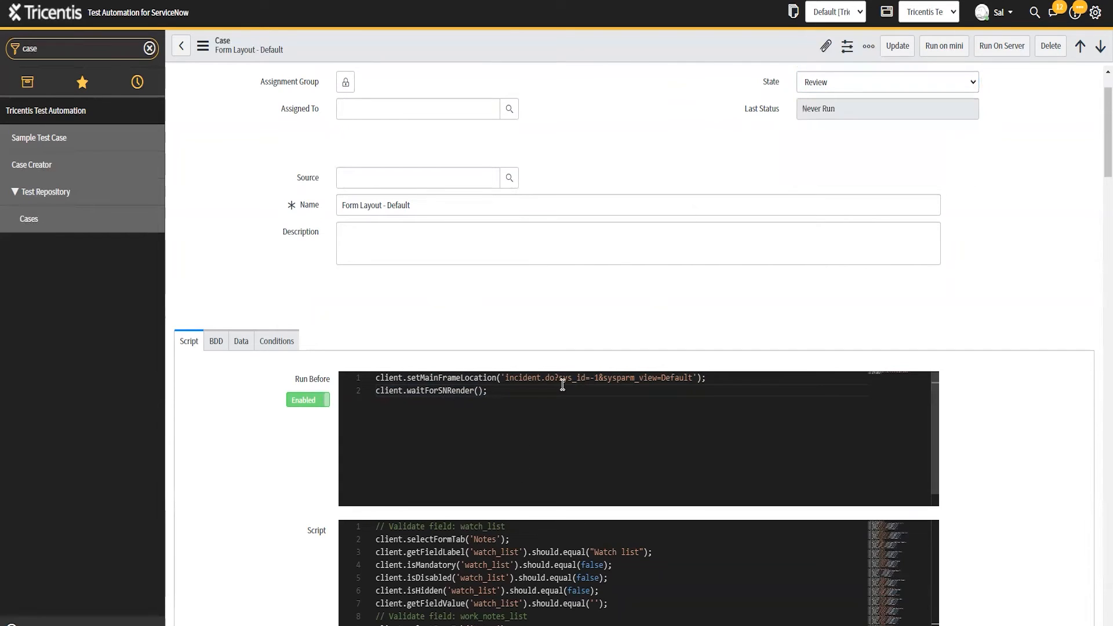
mouse_move(469, 375)
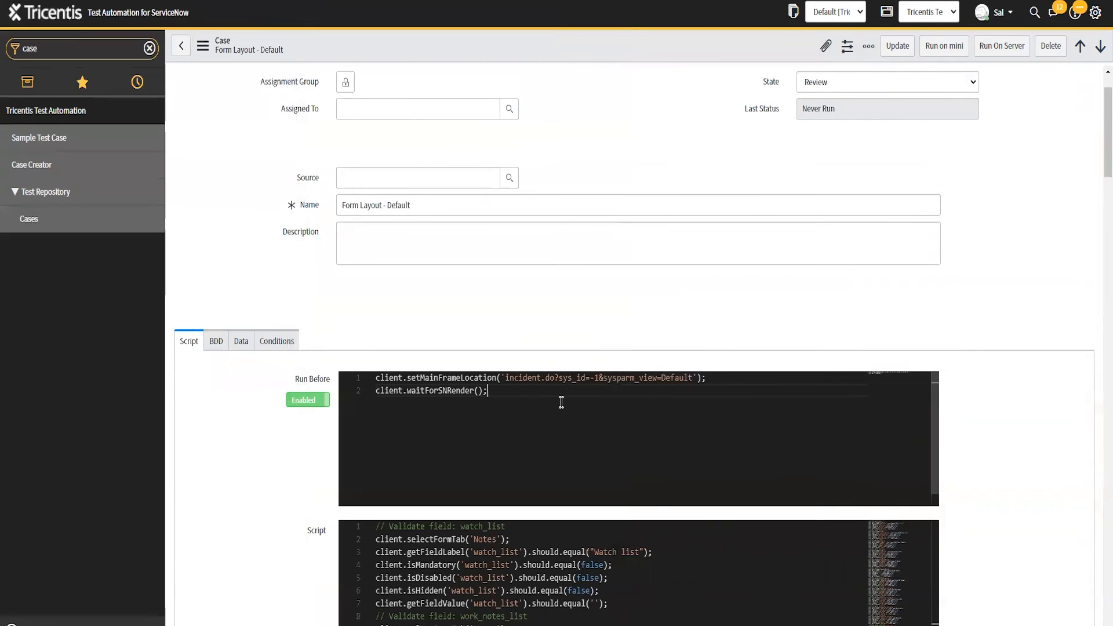
left_click_drag(375, 377, 487, 391)
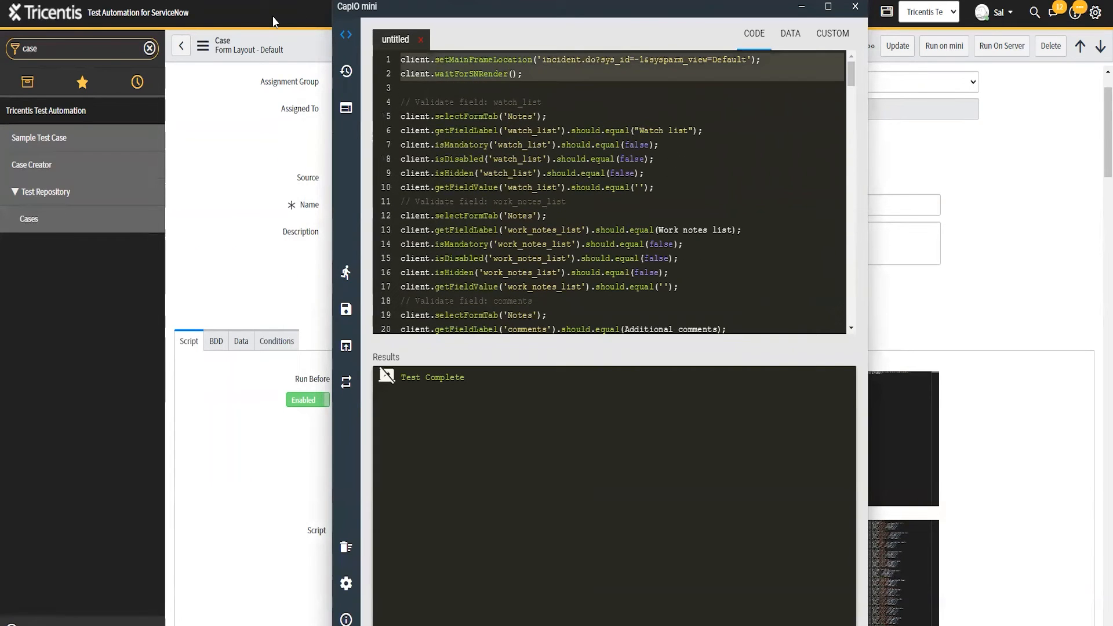
Step: Run the loaded script in CapIO mini against a new ServiceNow incident until Test Complete
left_click(345, 272)
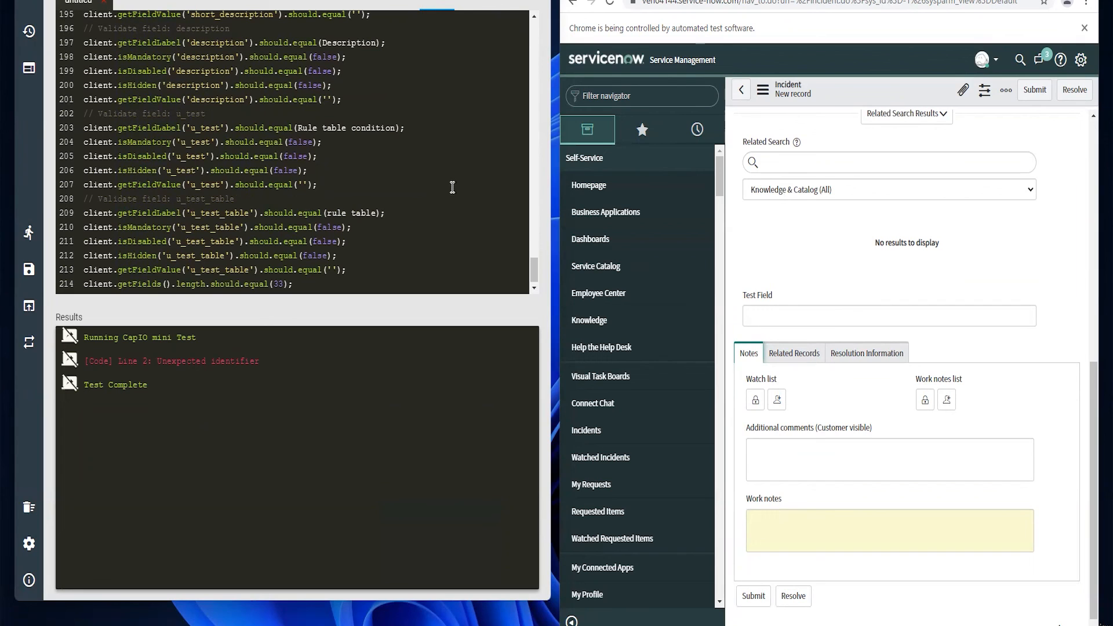
mouse_move(452, 188)
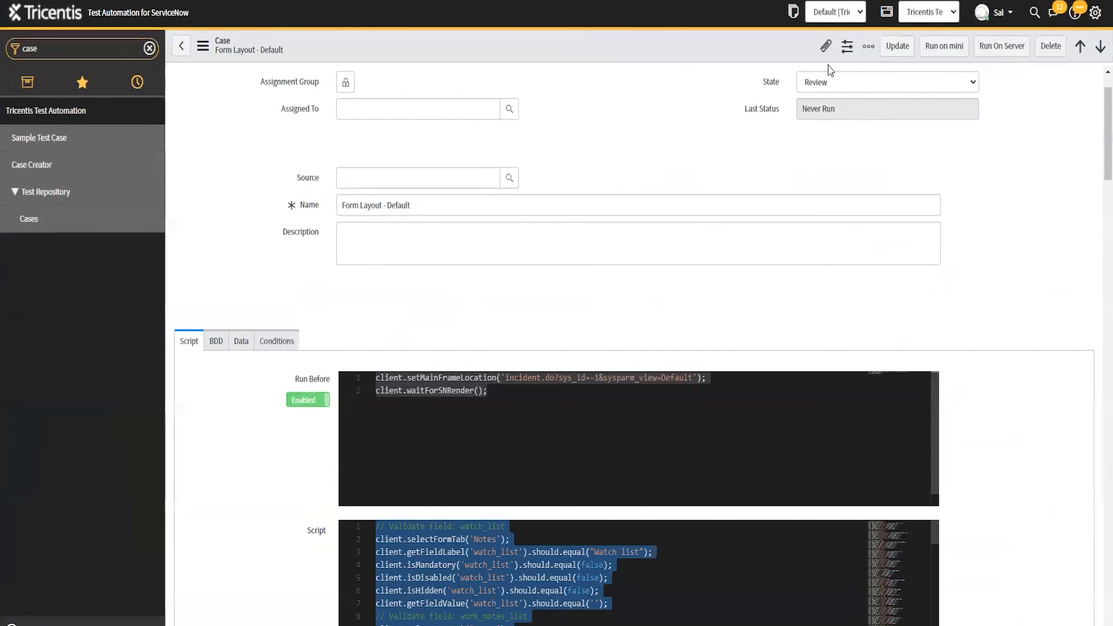
Step: Change the case's State from Review to Active
left_click(885, 81)
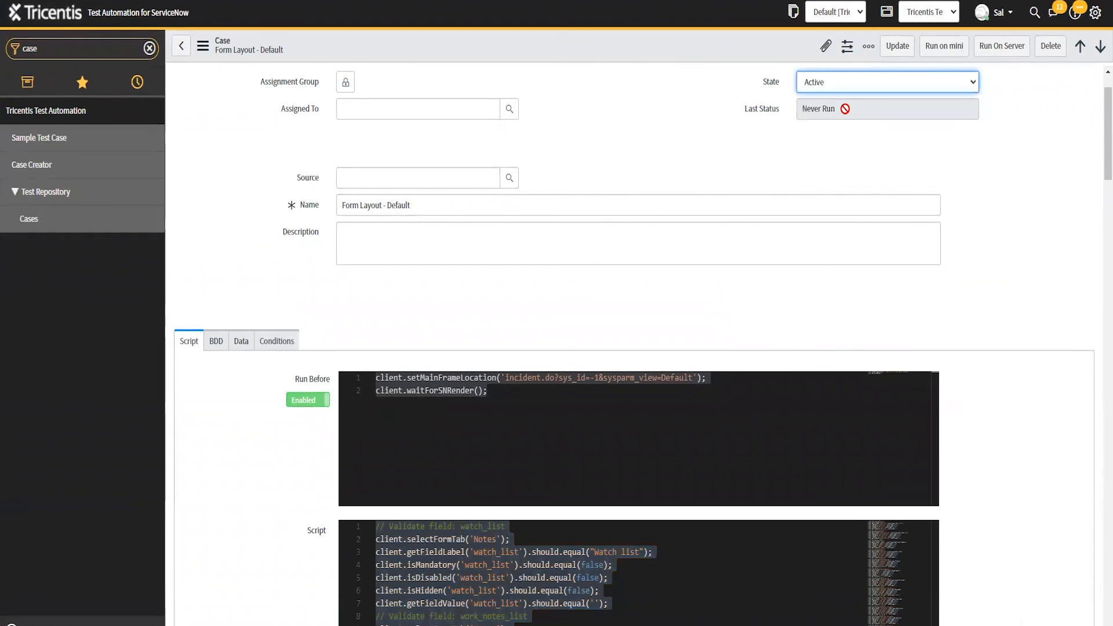